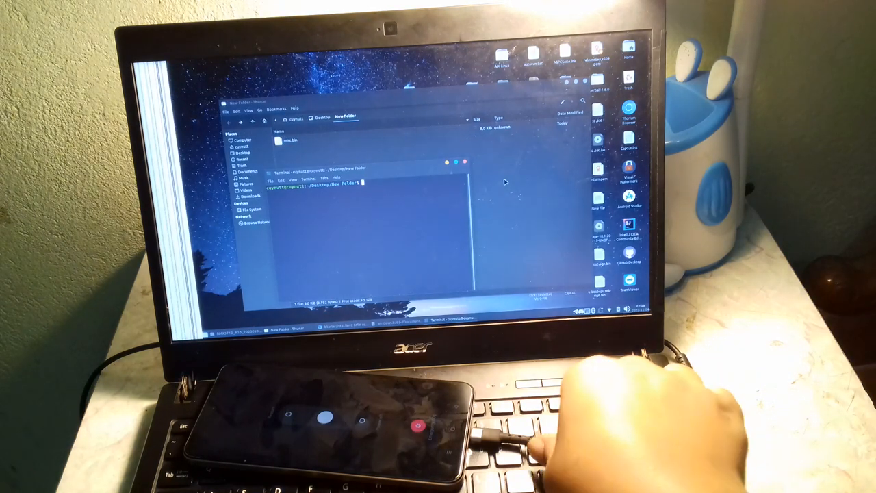
# - Run the mtk write command for '/home/cuynutt/Desktop/New Folder/misc.bin', leaving it waiting for the PreLoader VCOM device
pyautogui.write('mk')
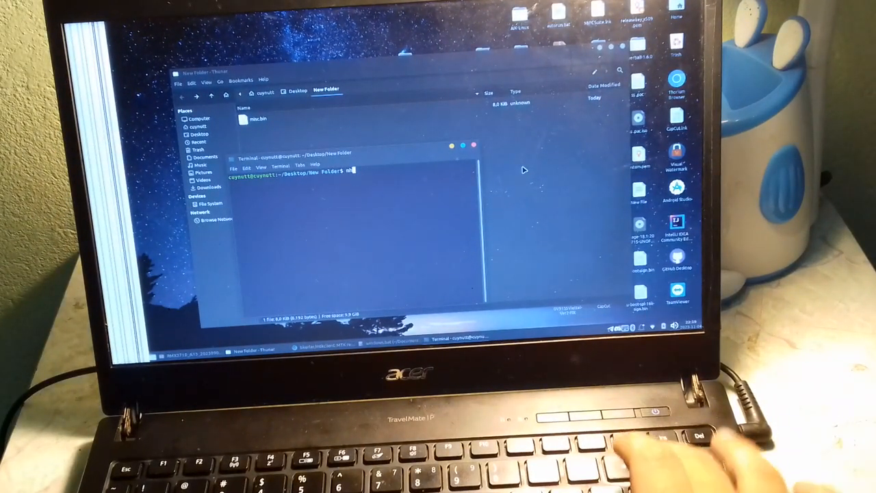
pyautogui.write('mtk w misc')
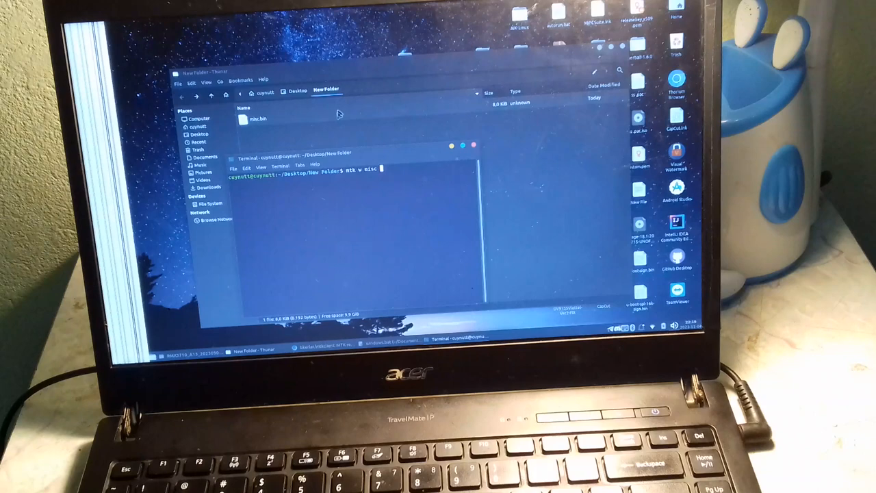
pyautogui.click(259, 117)
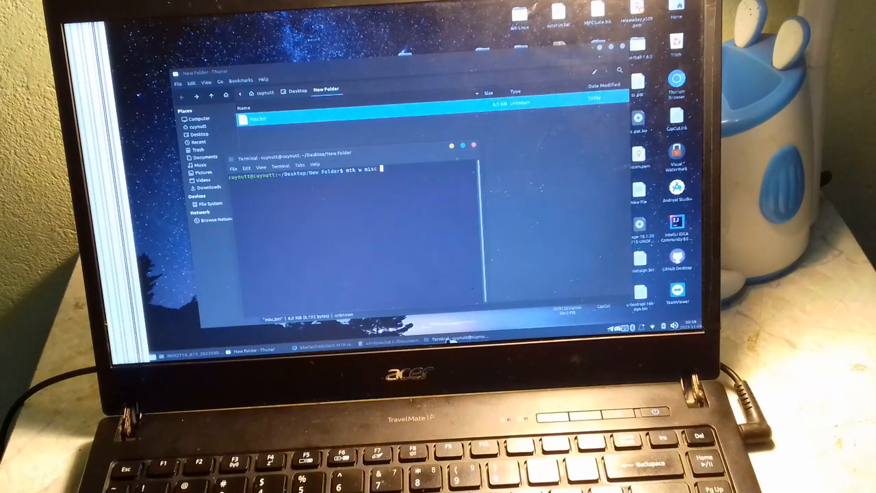
pyautogui.write("'/home/cuynutt/Desktop/New Folder/misc.bin'")
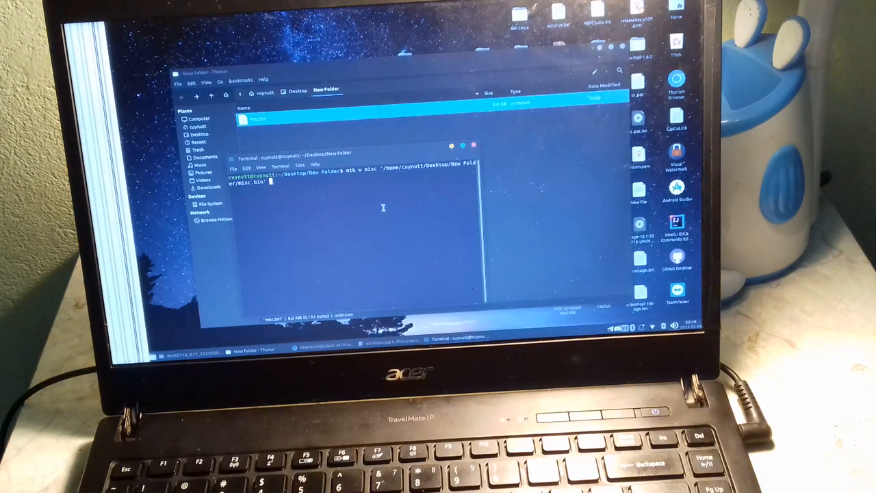
pyautogui.press('Return')
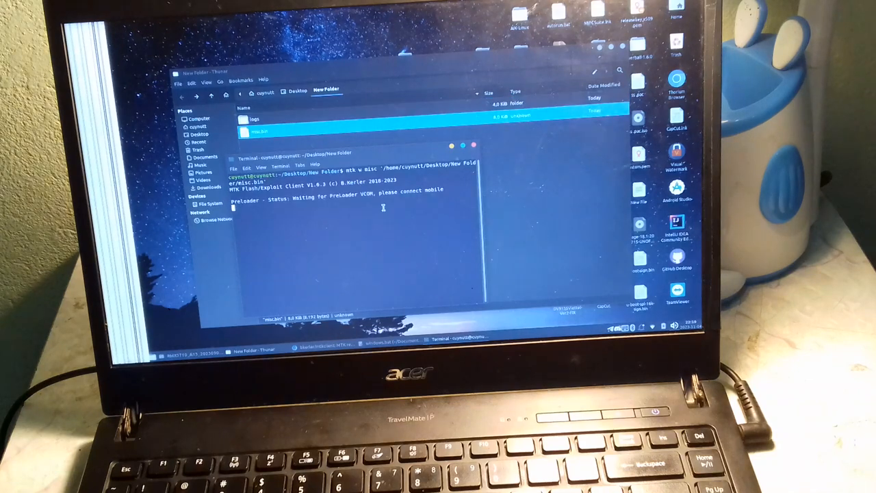